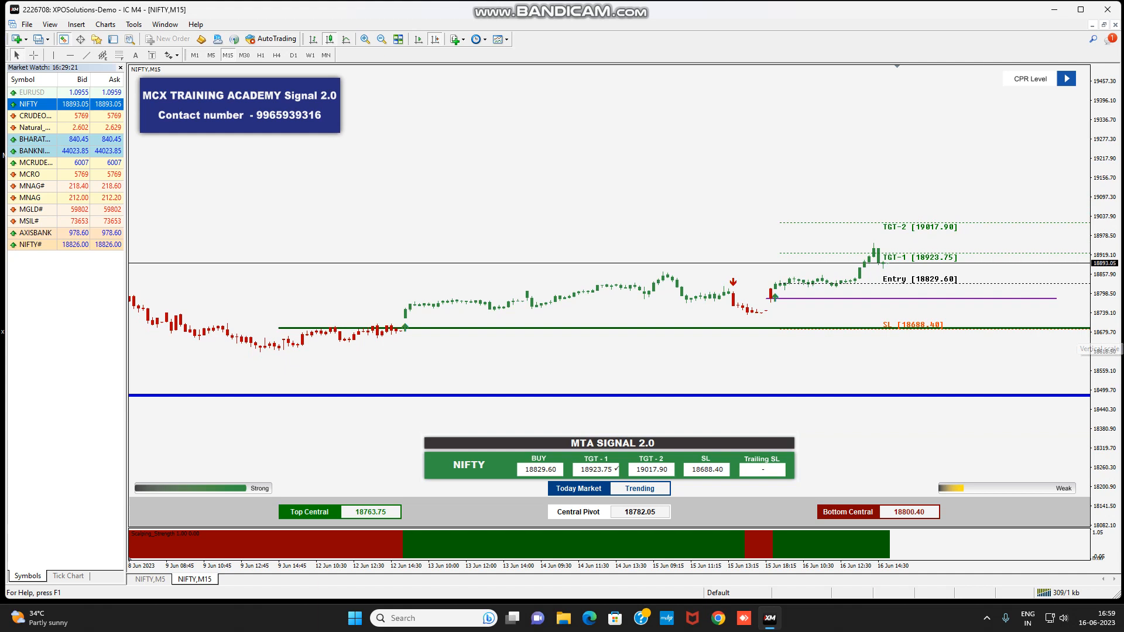
mouse_move(1097, 353)
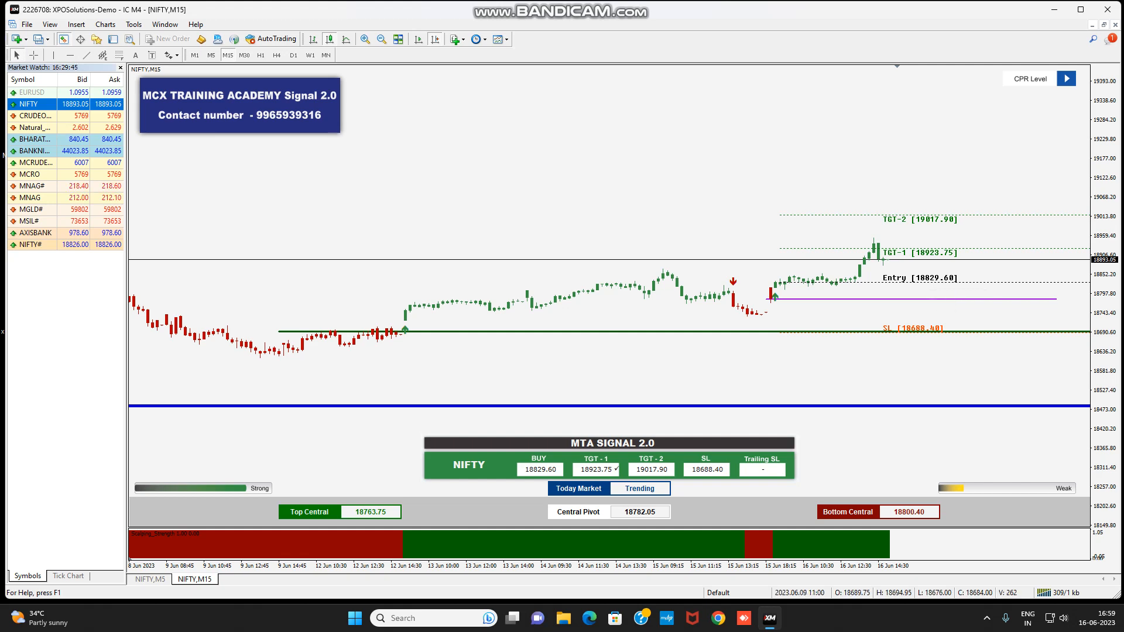
Switch the NIFTY chart to 5-minute candles showing its BUY entry, targets and trailing stop
left_click(211, 55)
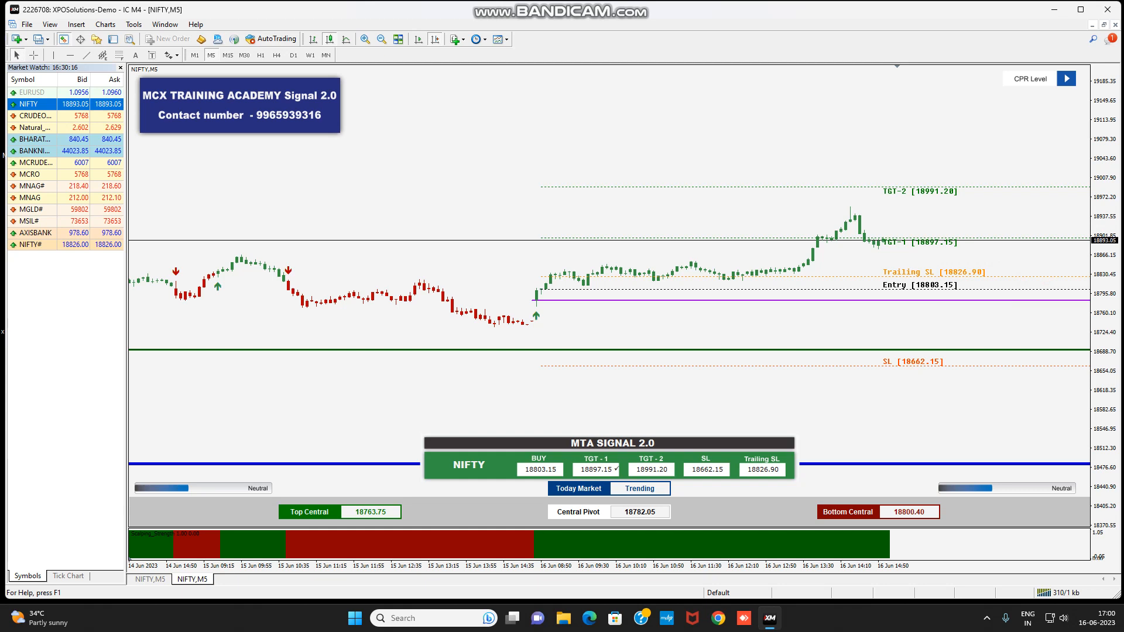
mouse_move(939, 305)
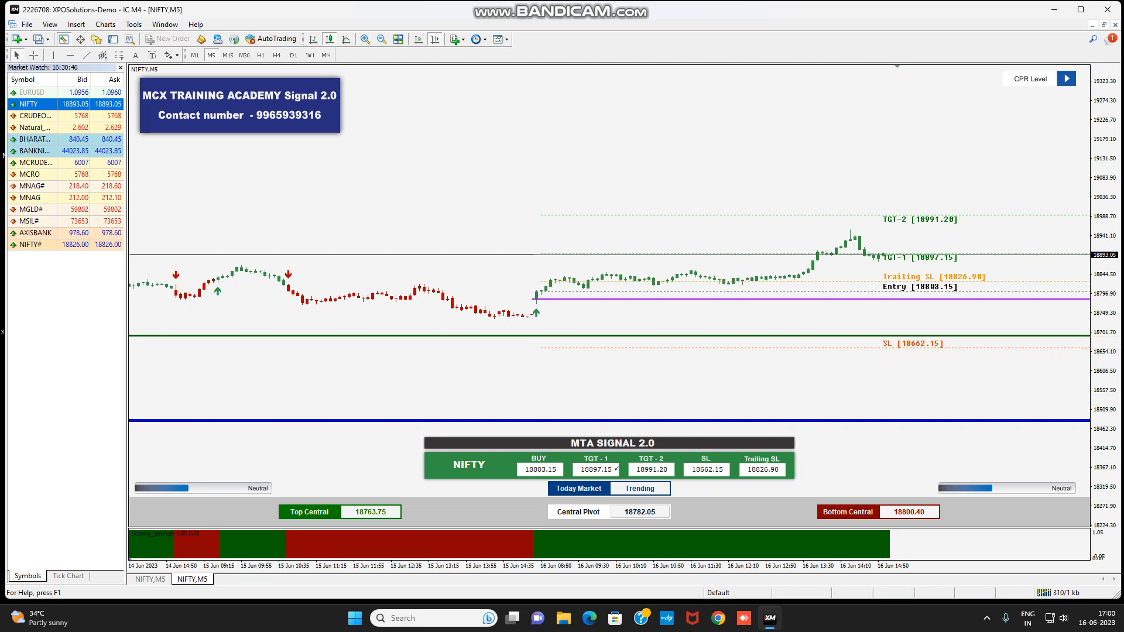
Switch the NIFTY chart back to 15-minute candles with its buy signal levels
left_click(226, 55)
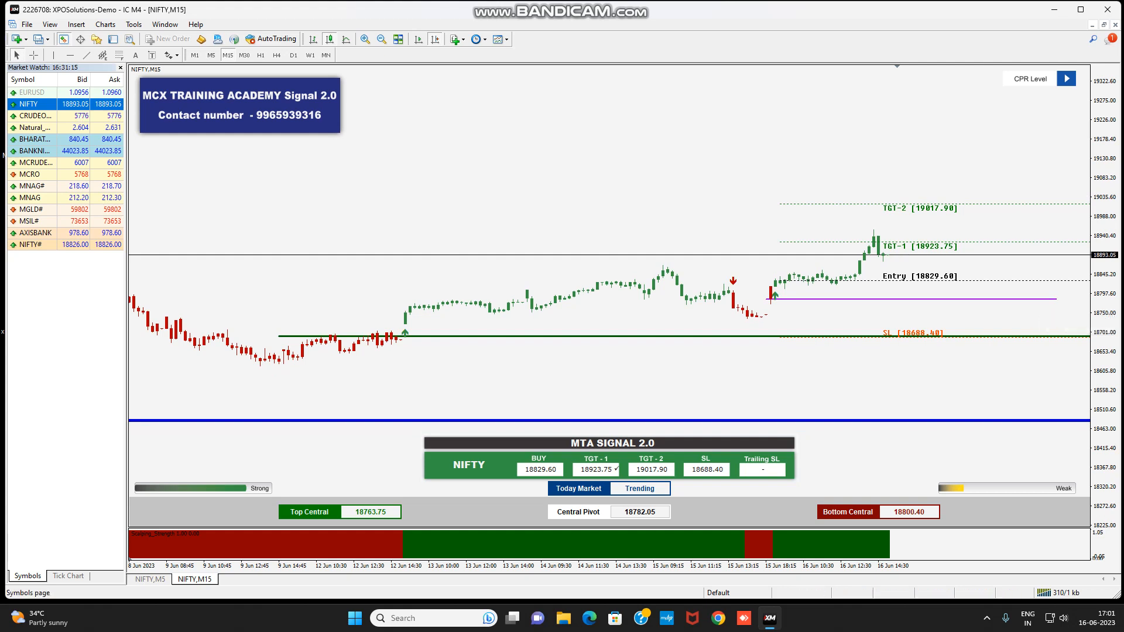
Load BANKNIFTY from Market Watch onto the 15-minute chart with its BUY levels
left_click(37, 151)
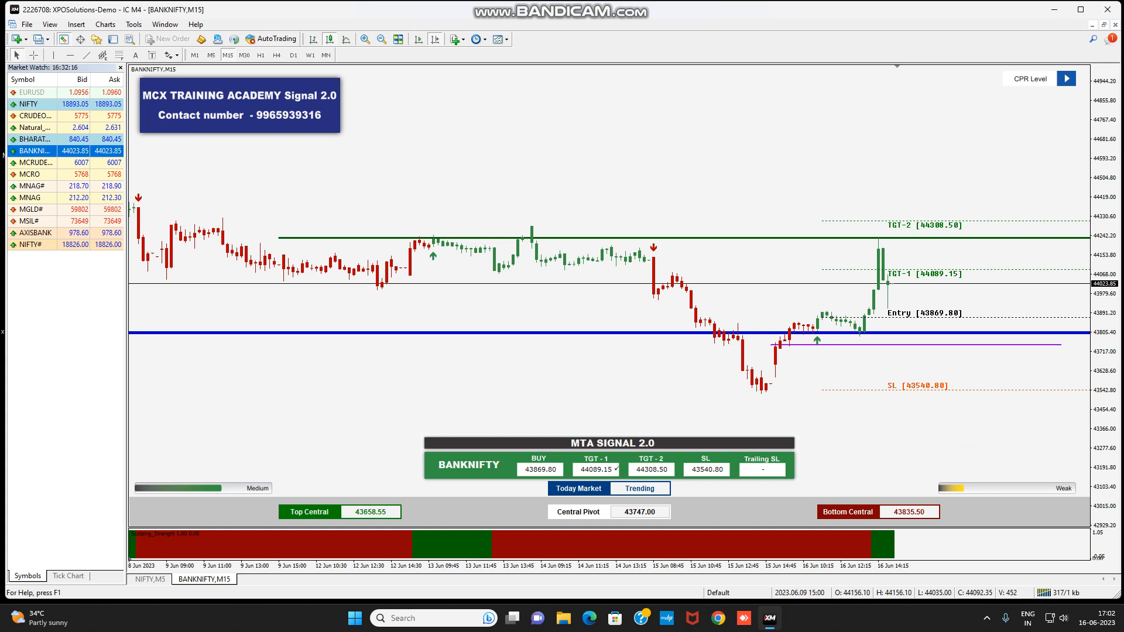
Load MCRO from Market Watch and view it on 5-minute candles with its BUY setup
left_click(33, 175)
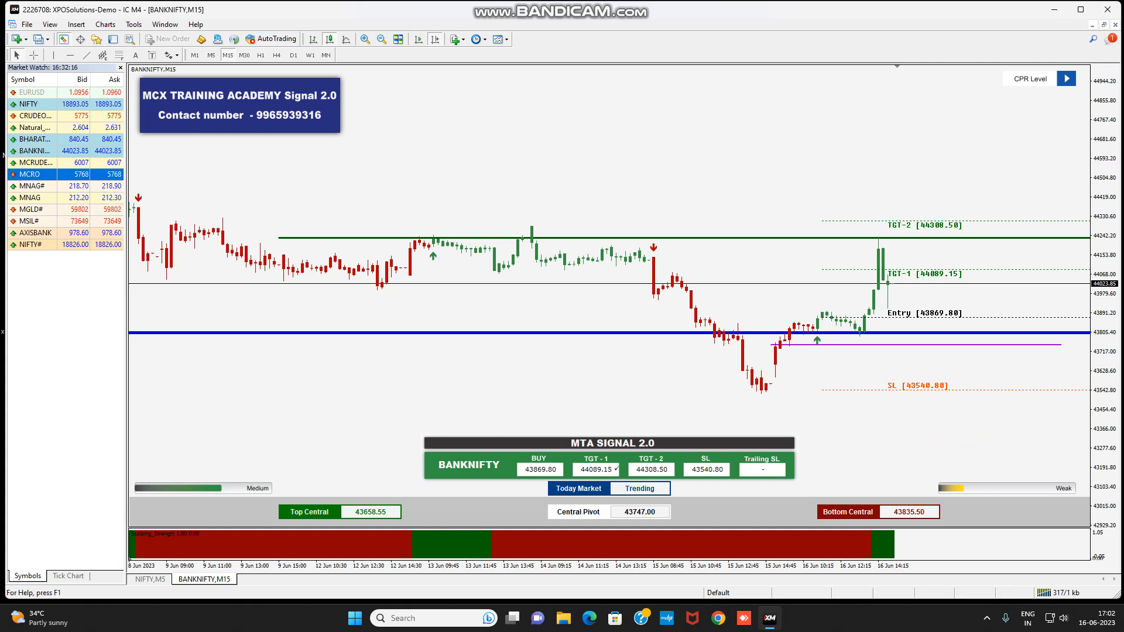
left_click(29, 174)
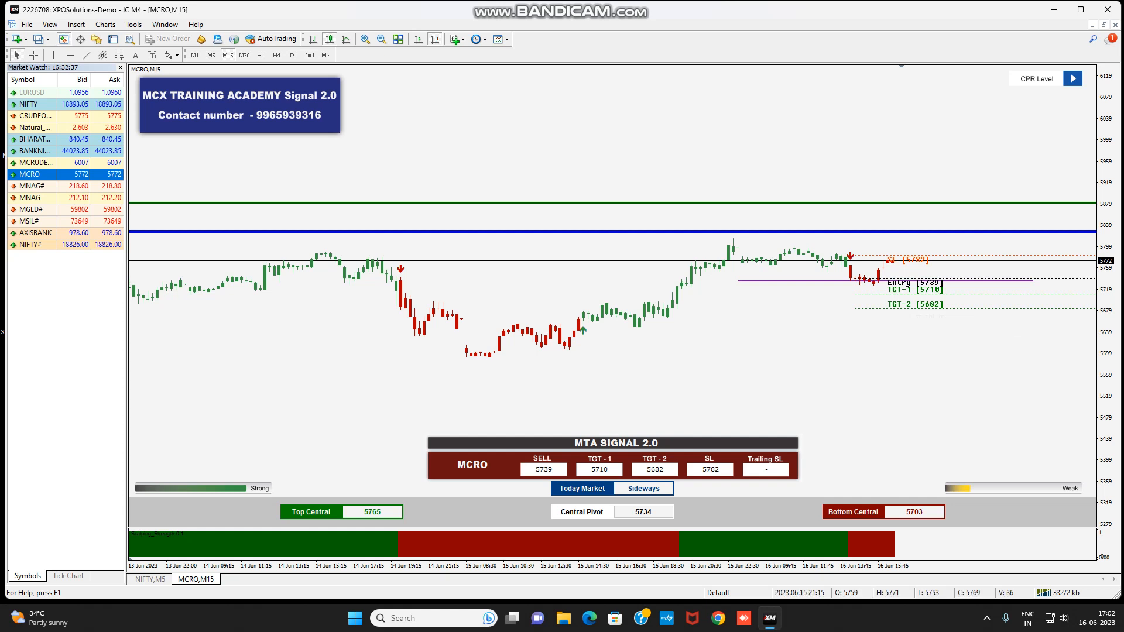
mouse_move(210, 55)
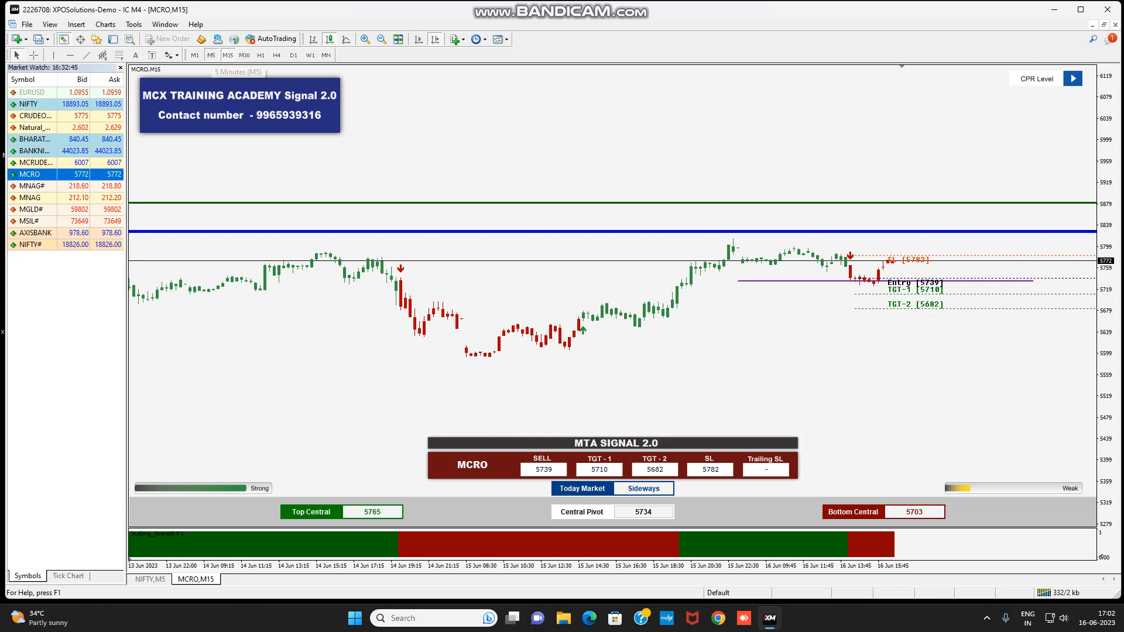
left_click(211, 55)
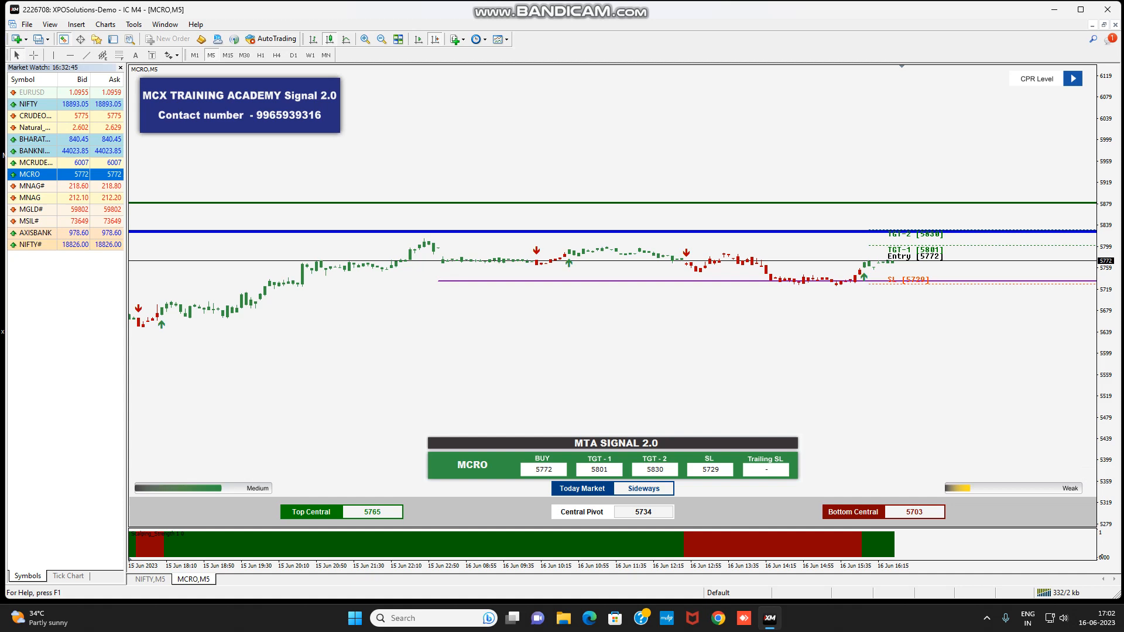
Switch the MCRO chart back to 15-minute candles showing its SELL setup
left_click(227, 55)
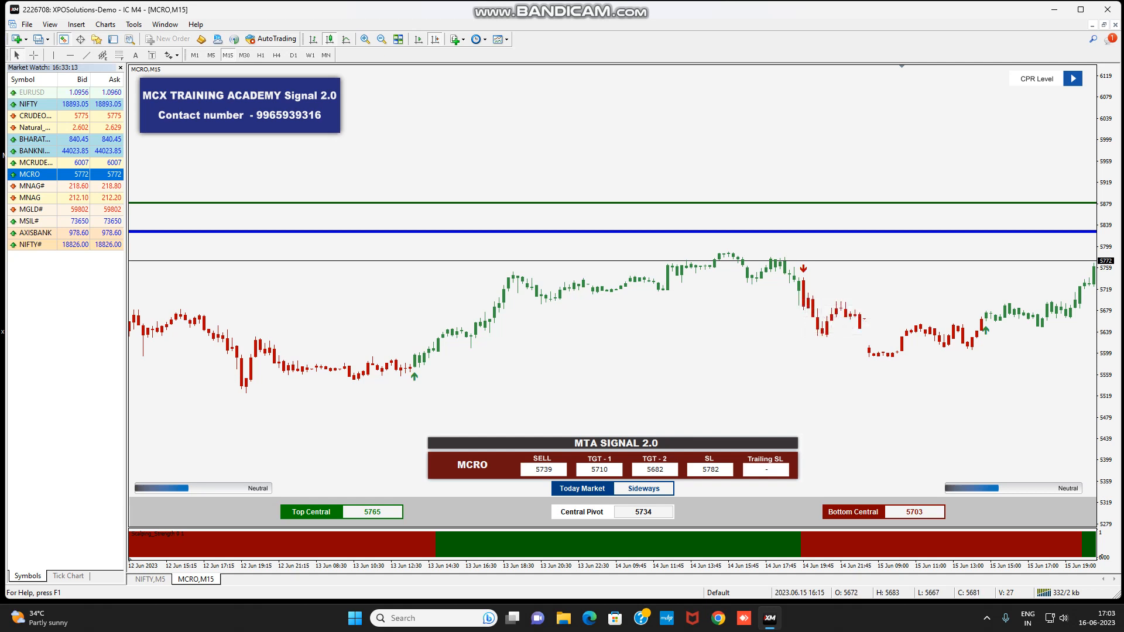
Review earlier MCRO M15 history, then view MCRO on 5-minute candles with its BUY levels
scroll("left", 3)
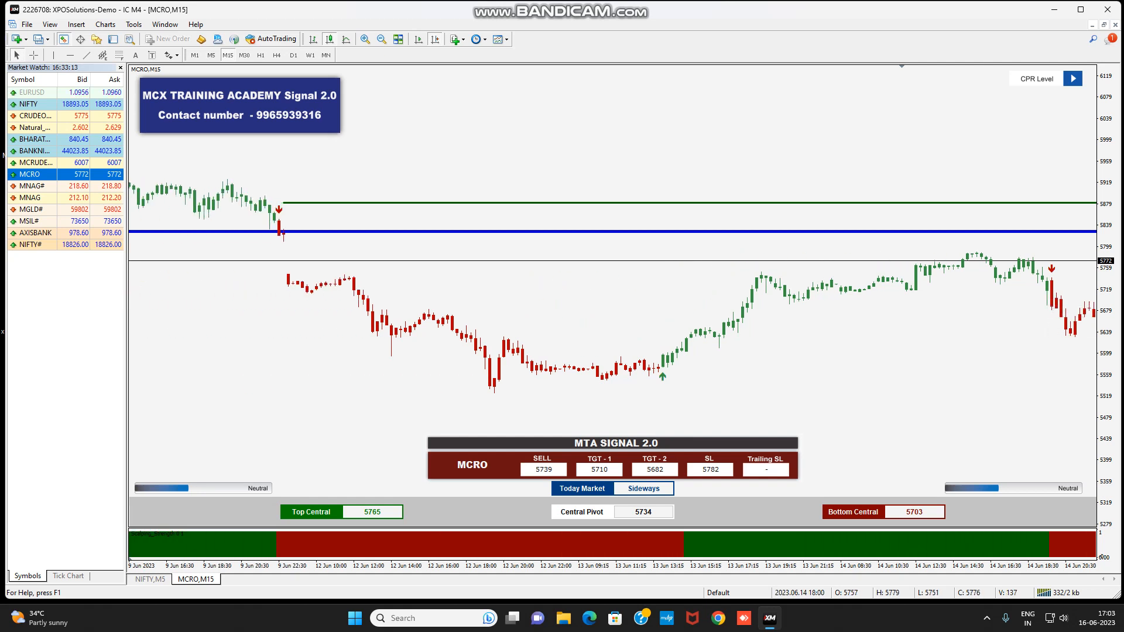
scroll("left", 3)
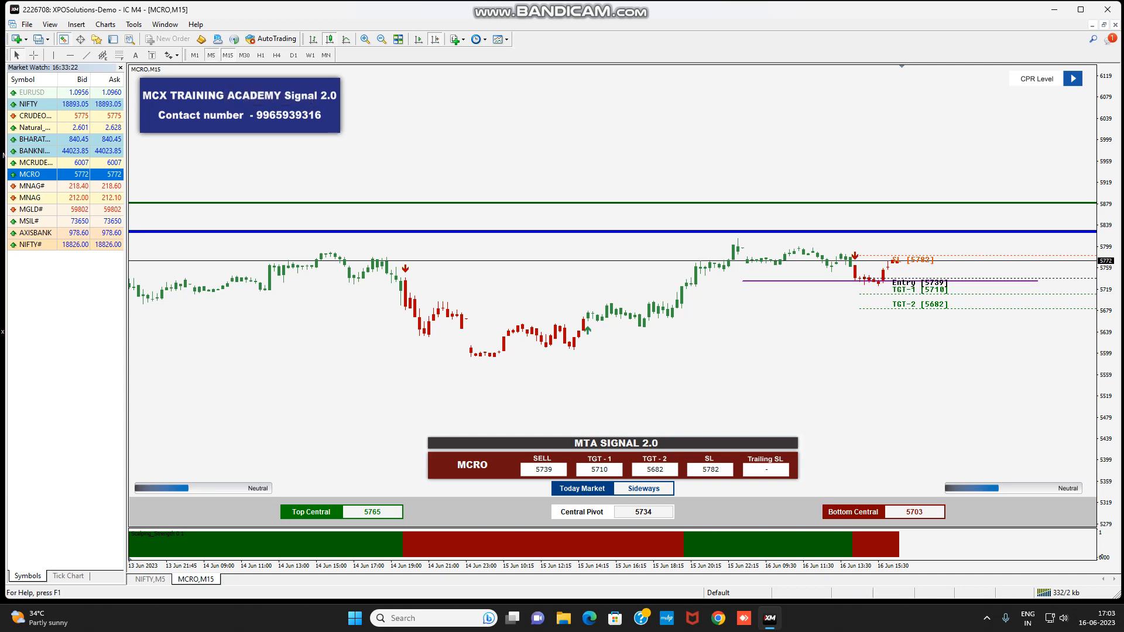
left_click(210, 55)
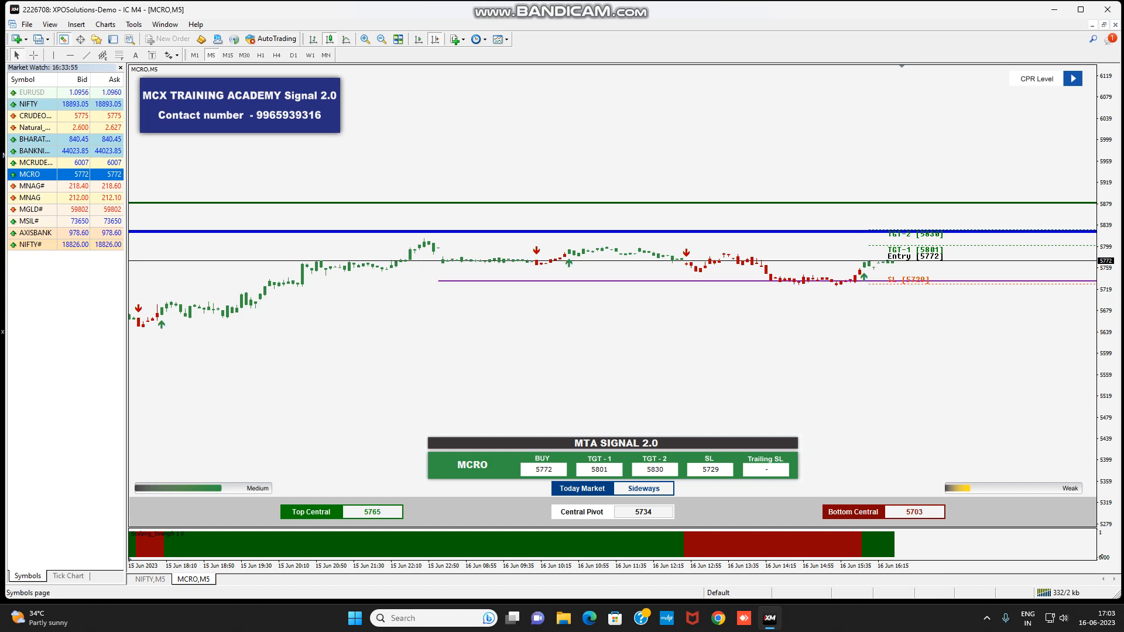
Load MNAG from Market Watch and view it on 15-minute candles with its BUY levels
left_click(33, 197)
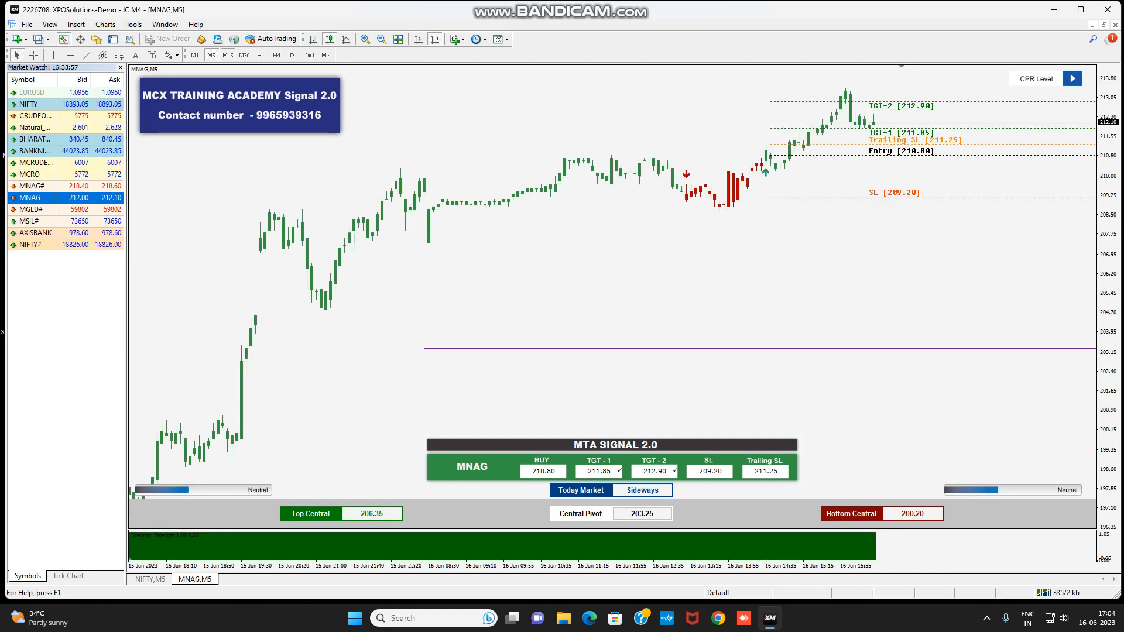
left_click(226, 55)
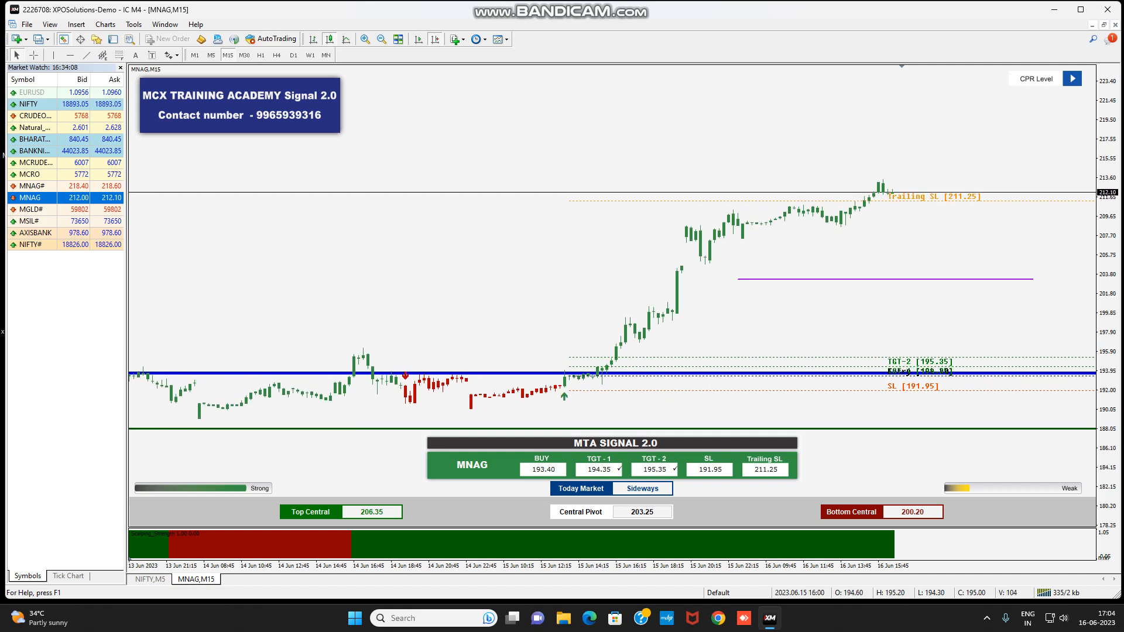
mouse_move(573, 547)
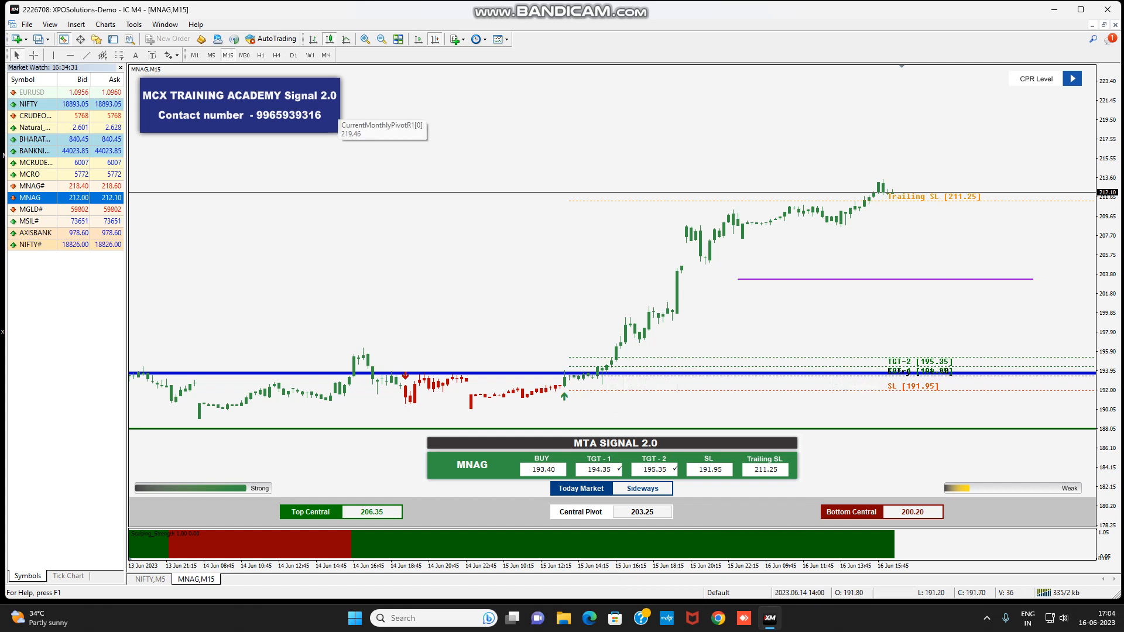
Switch MNAG to 5-minute candles and acknowledge the new SELL signal alert
left_click(210, 55)
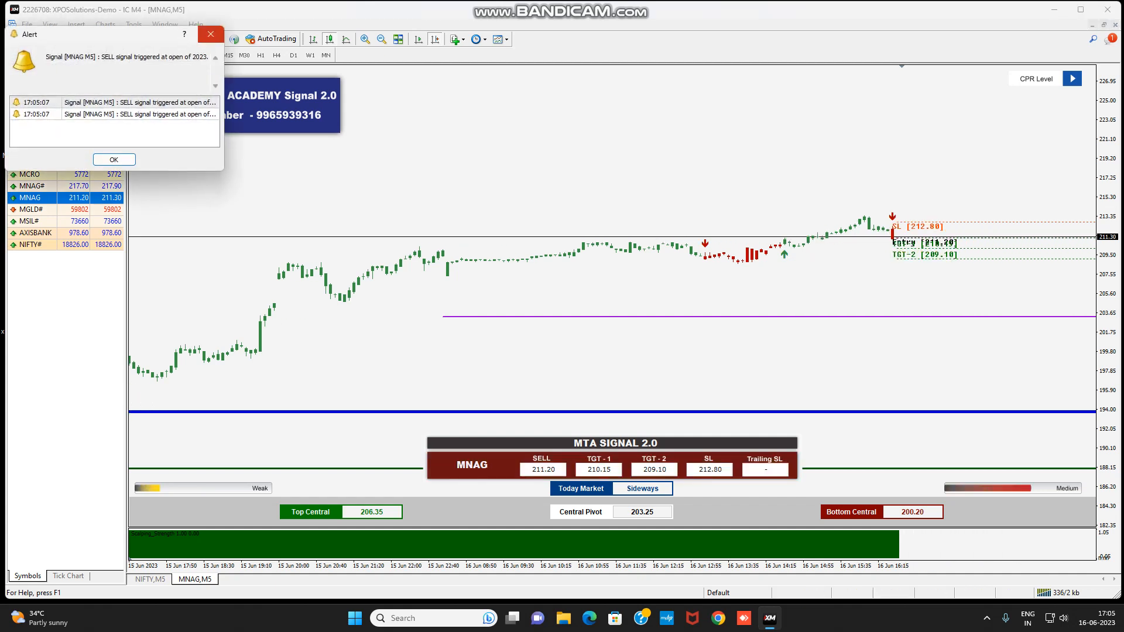
left_click(114, 160)
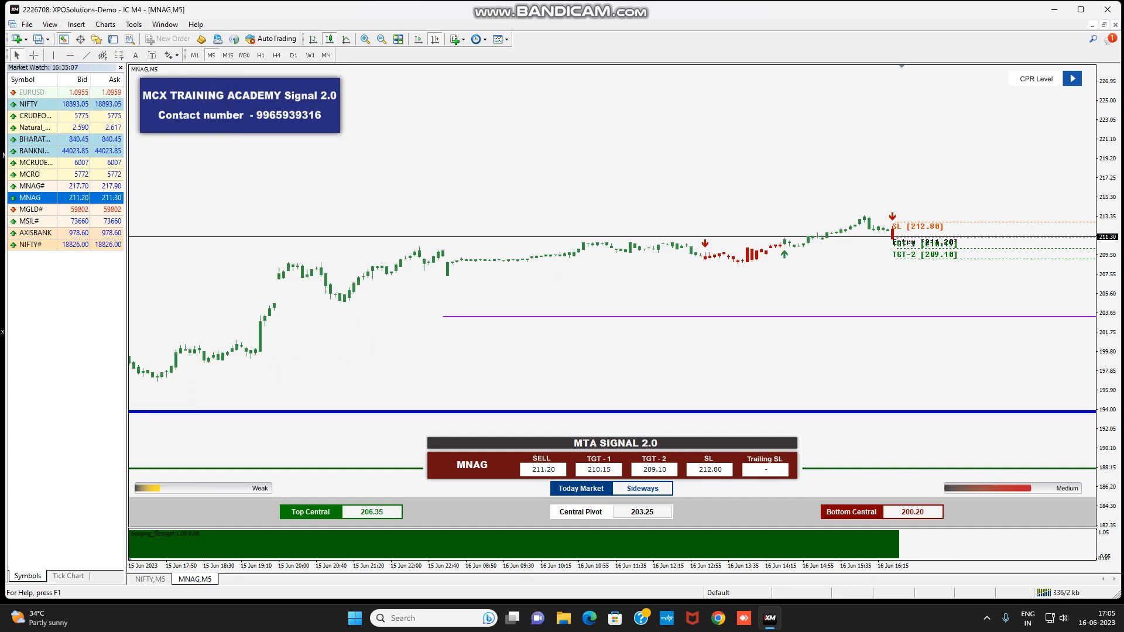